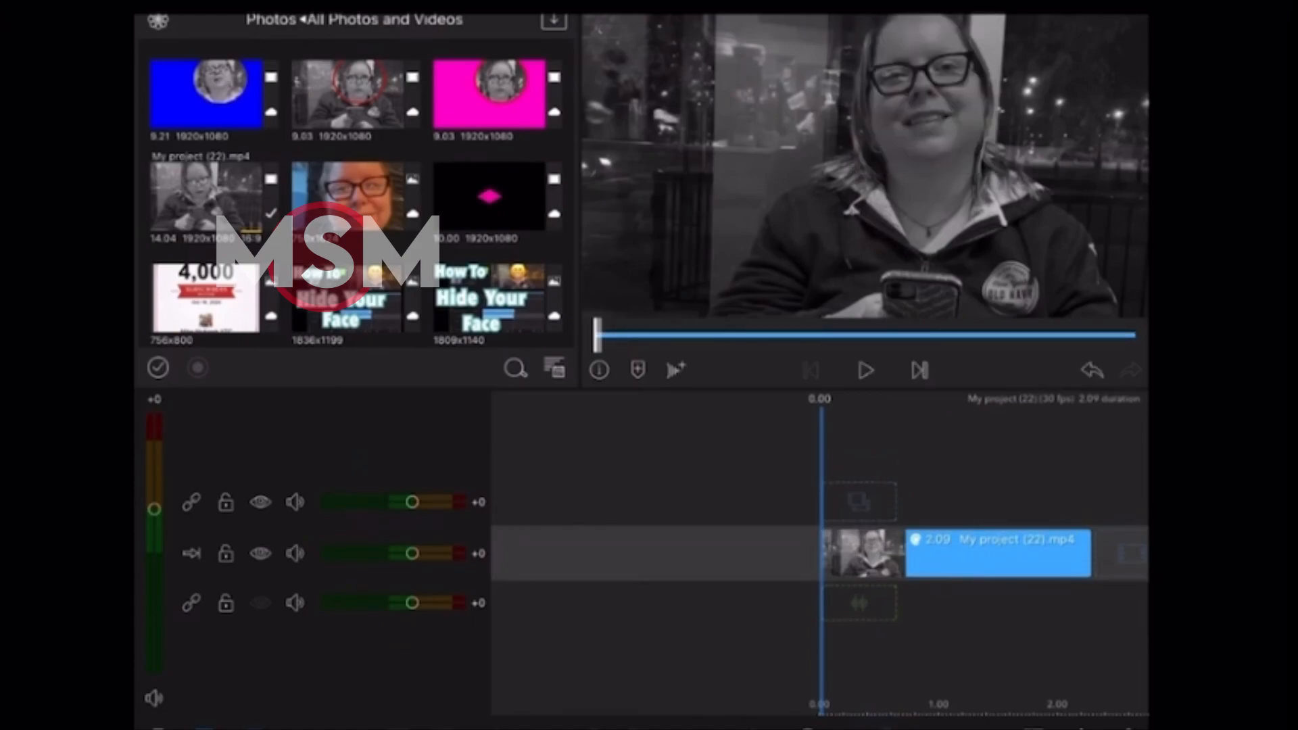
- Add a new title clip over the woman's video and bring it into the Title Editor
left_click(997, 553)
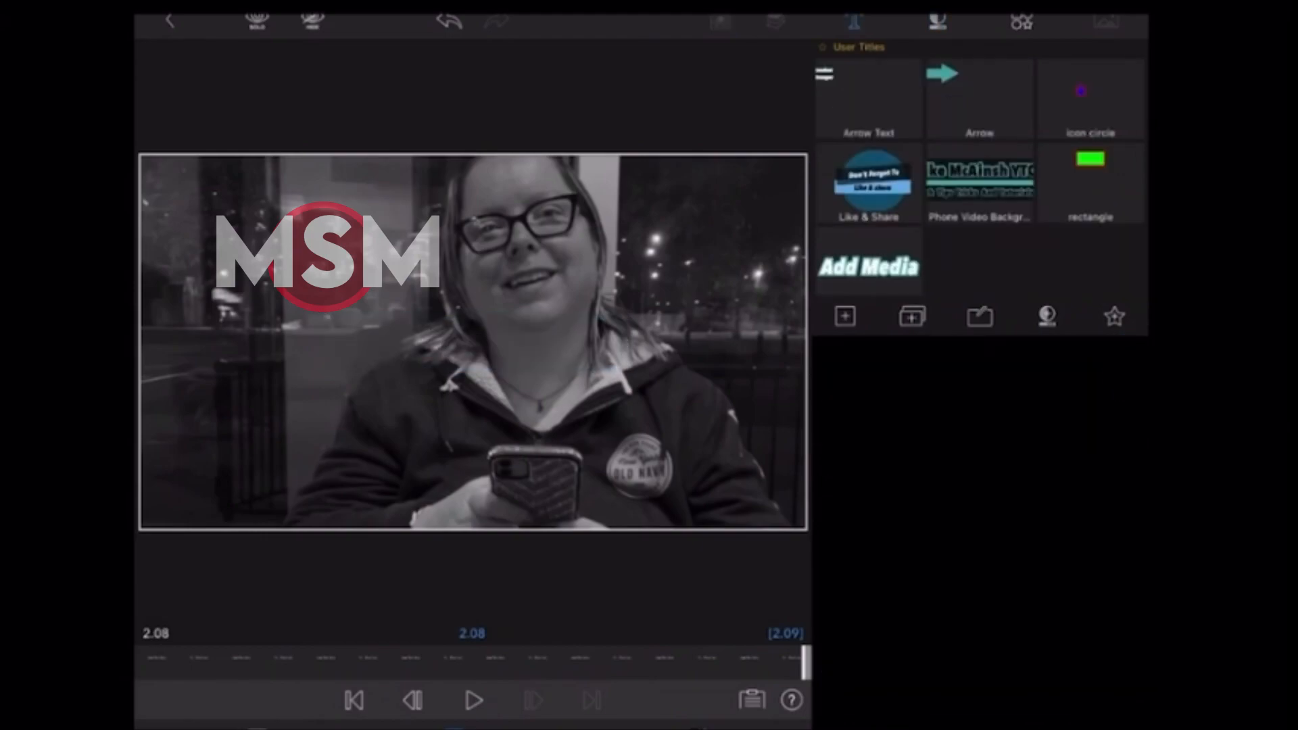
- Add an Oval shape layer over her face at about 53 opacity, semi-transparent white
left_click(843, 316)
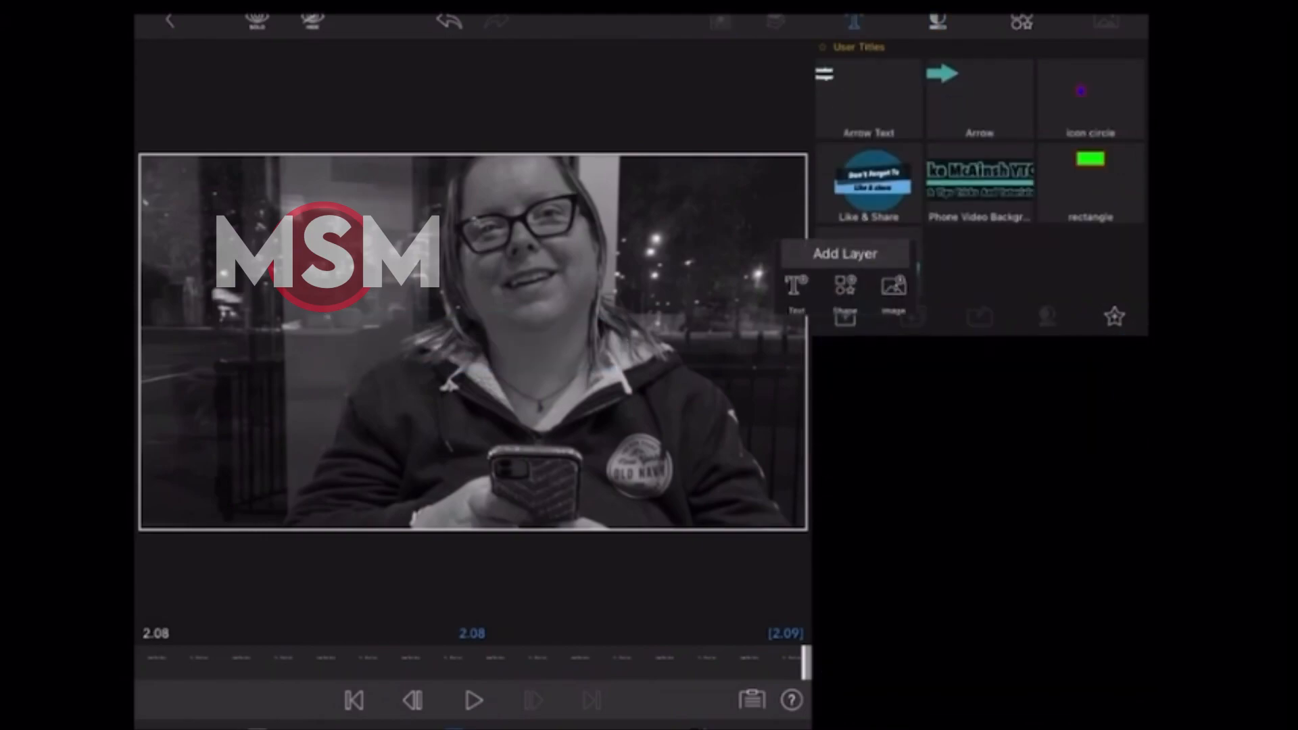
left_click(845, 289)
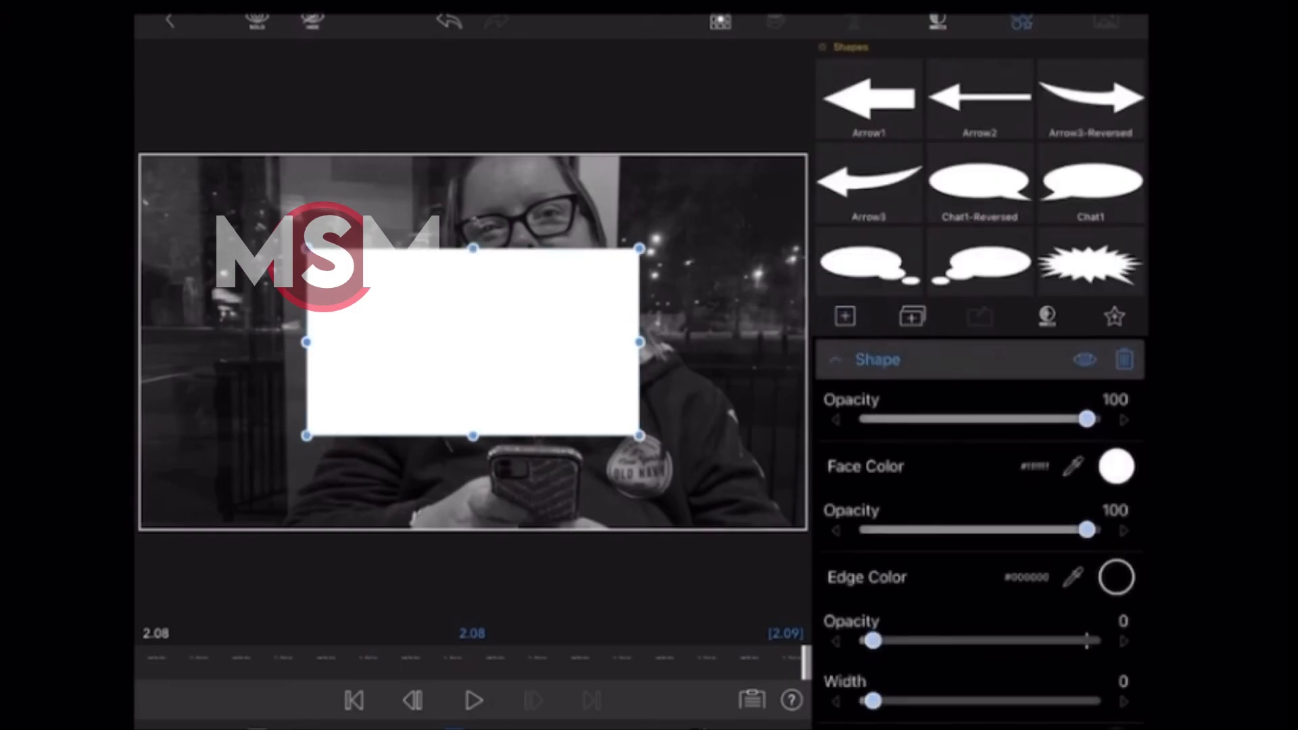
scroll("down", 3)
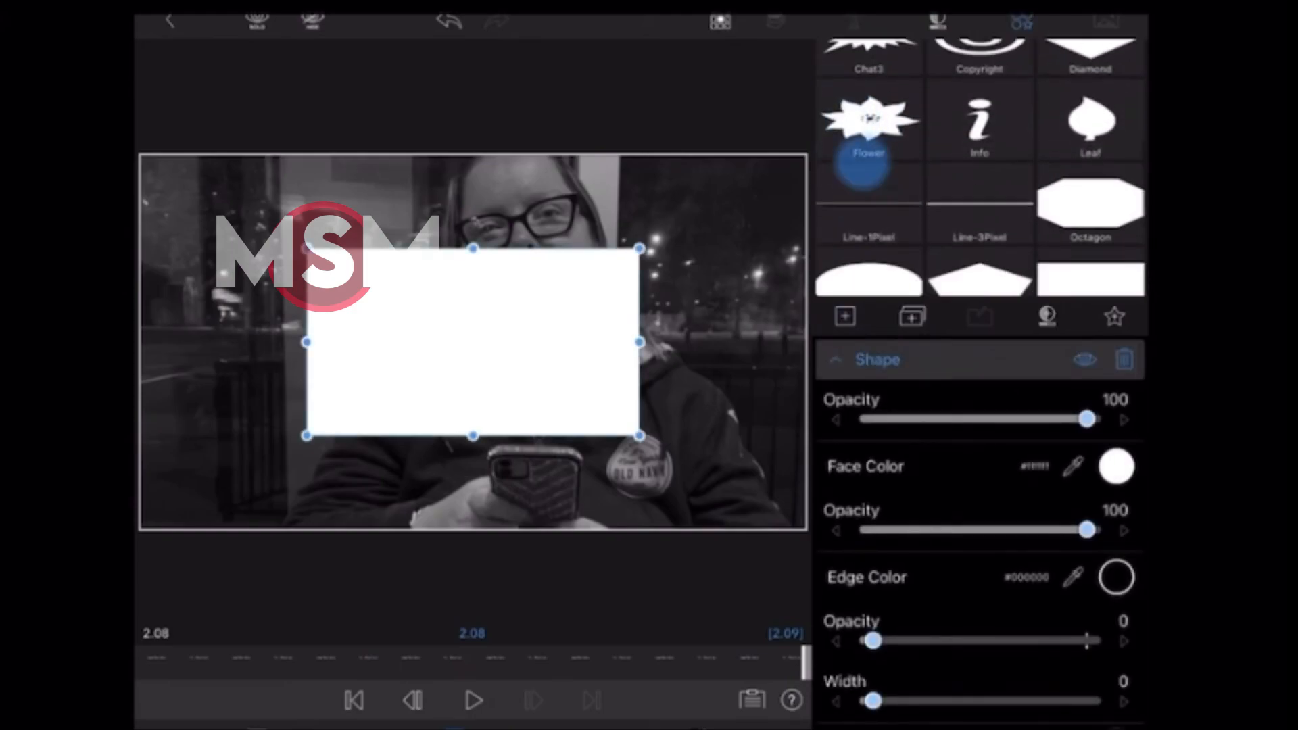
left_click(868, 261)
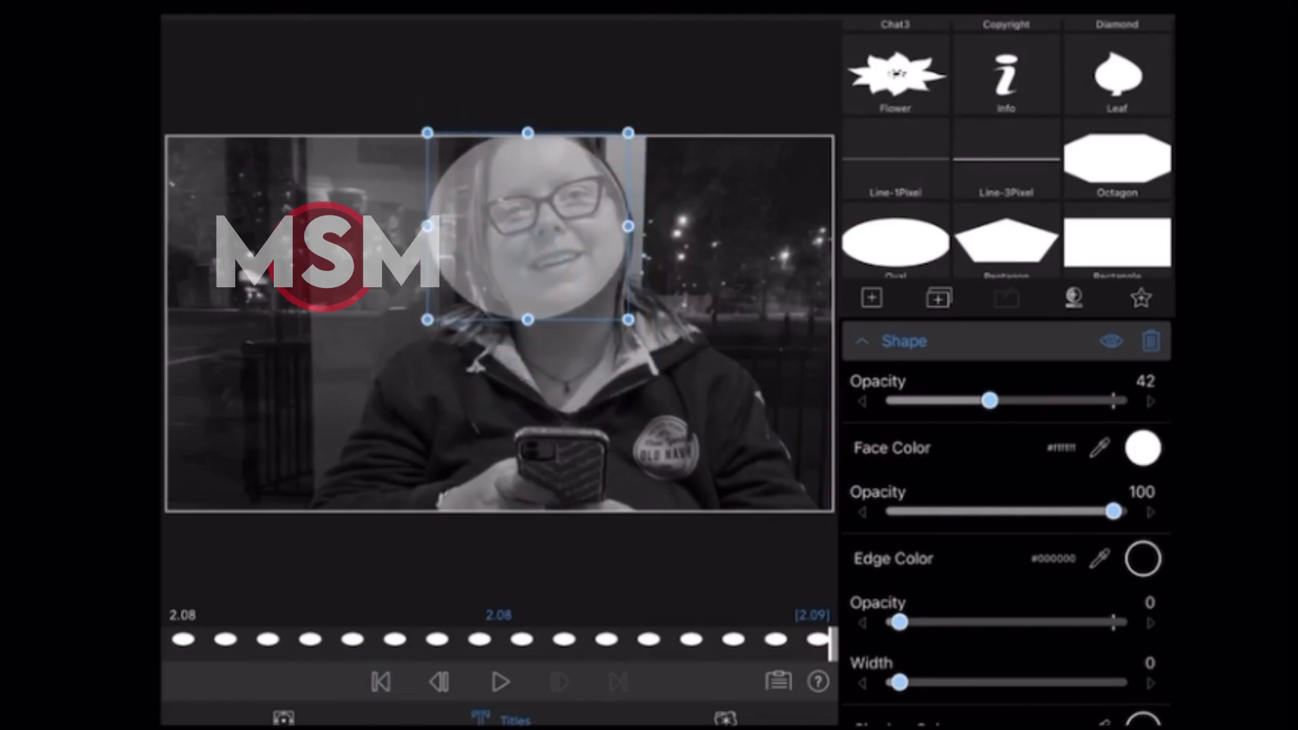
left_click(380, 682)
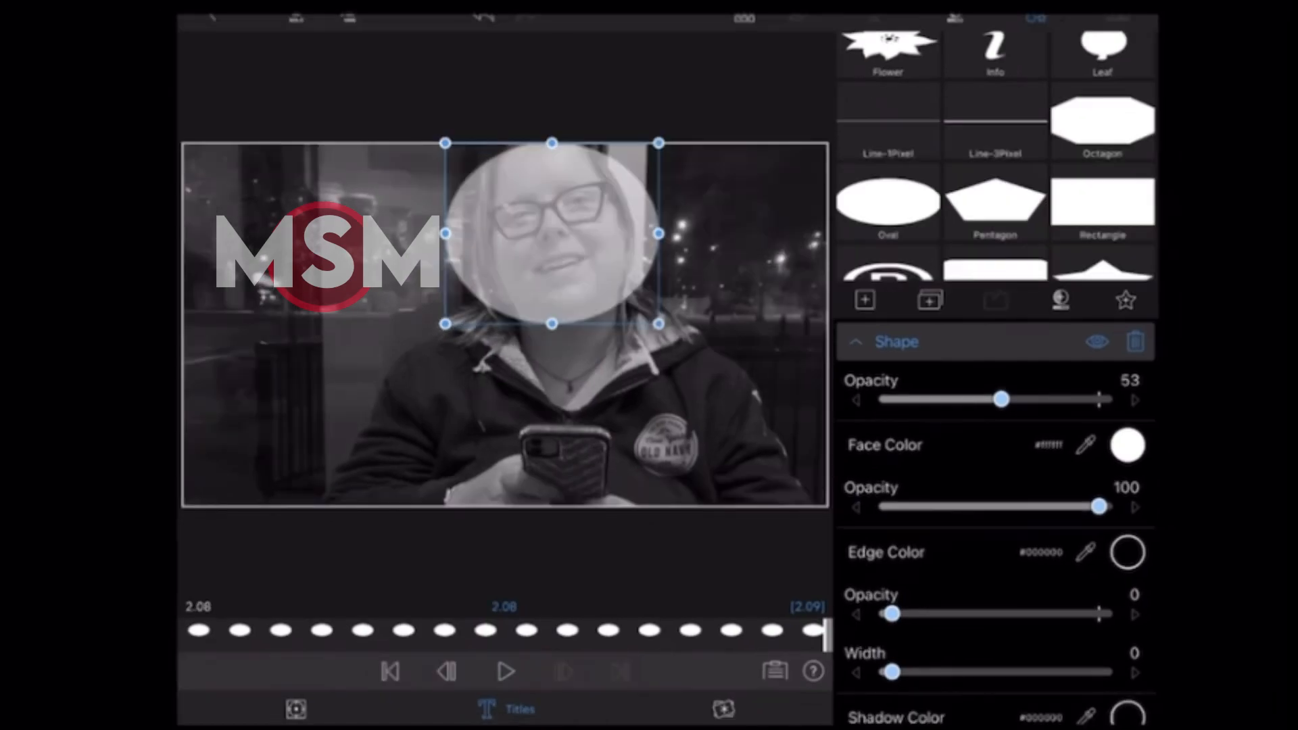
- Preview the oval's placement, then make its face colour solid green at opacity 100
left_click(390, 672)
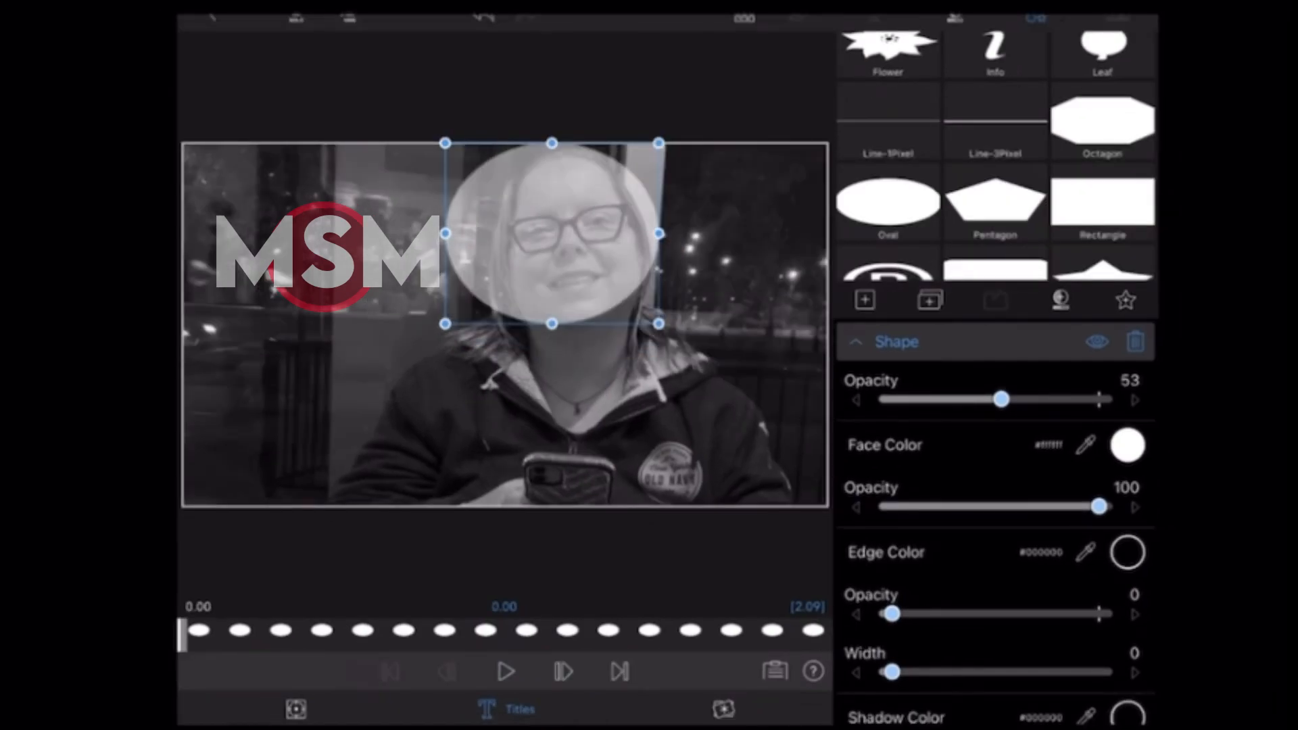
left_click(505, 672)
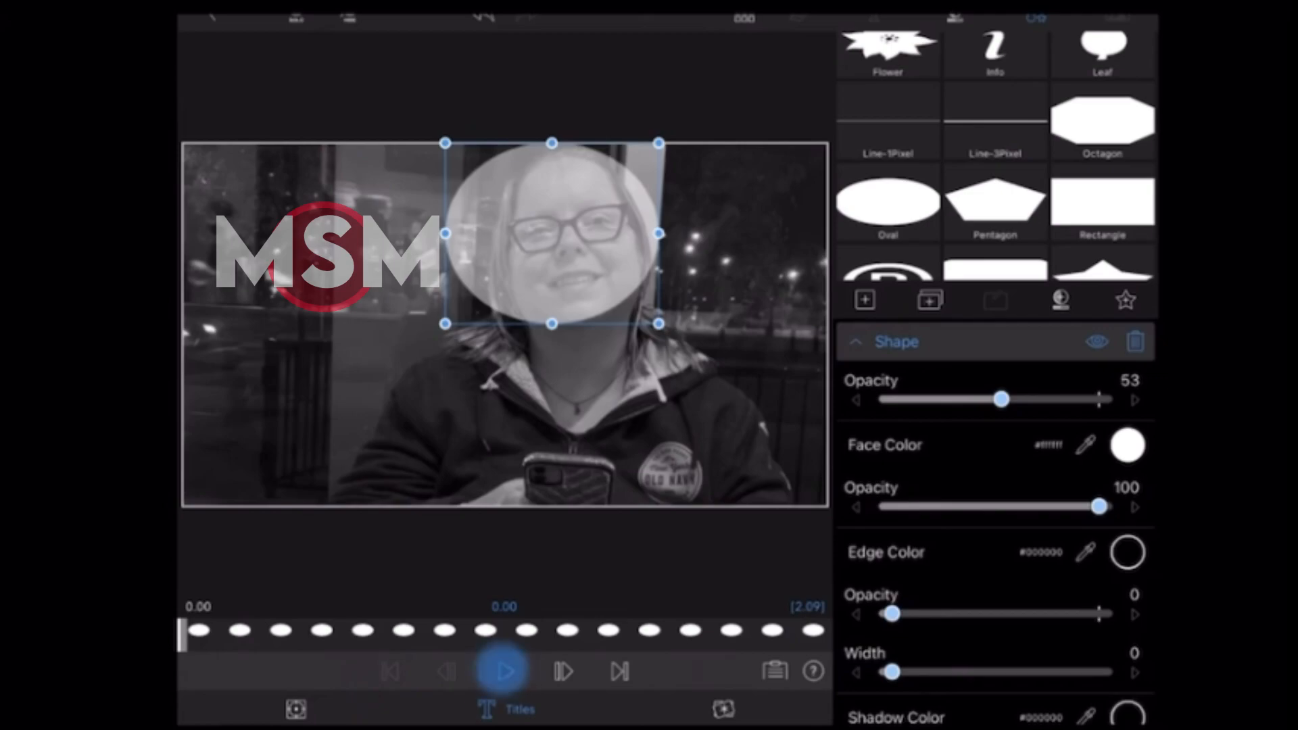
left_click(505, 672)
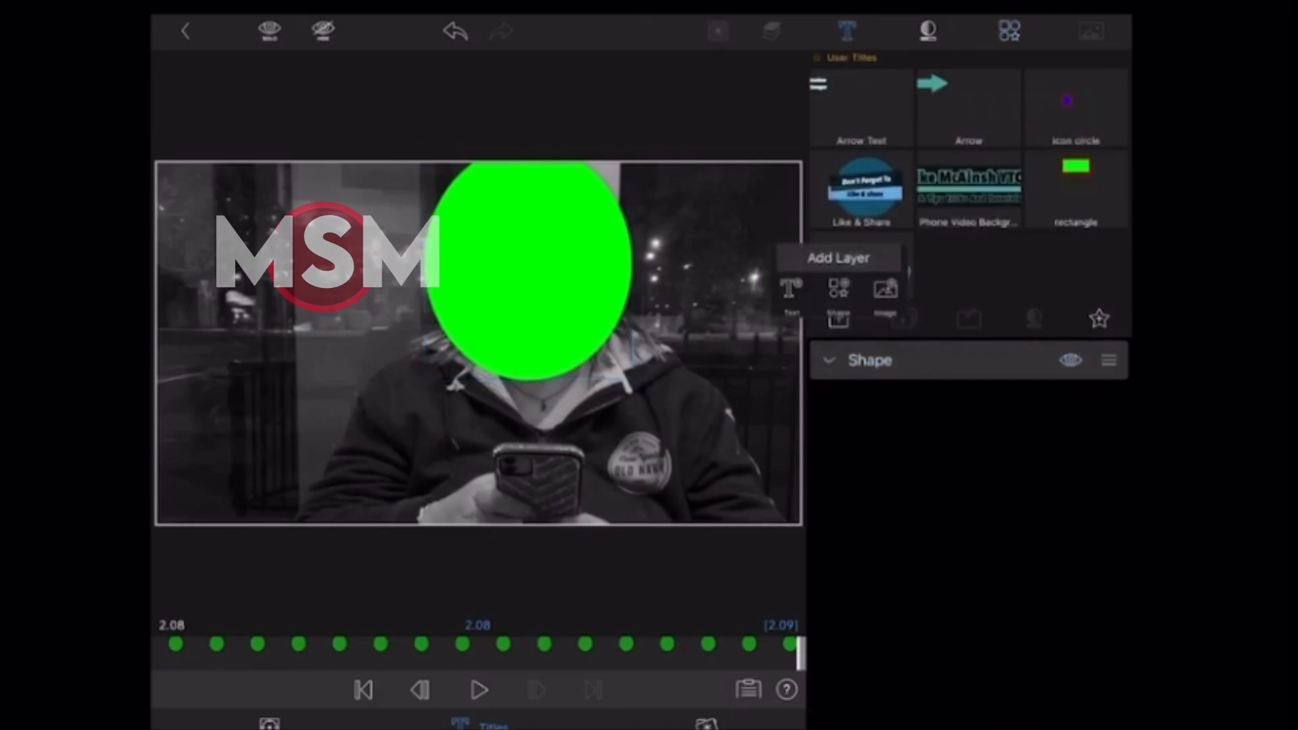
- Add a rectangle shape filling the frame behind the oval and colour it solid blue
left_click(838, 293)
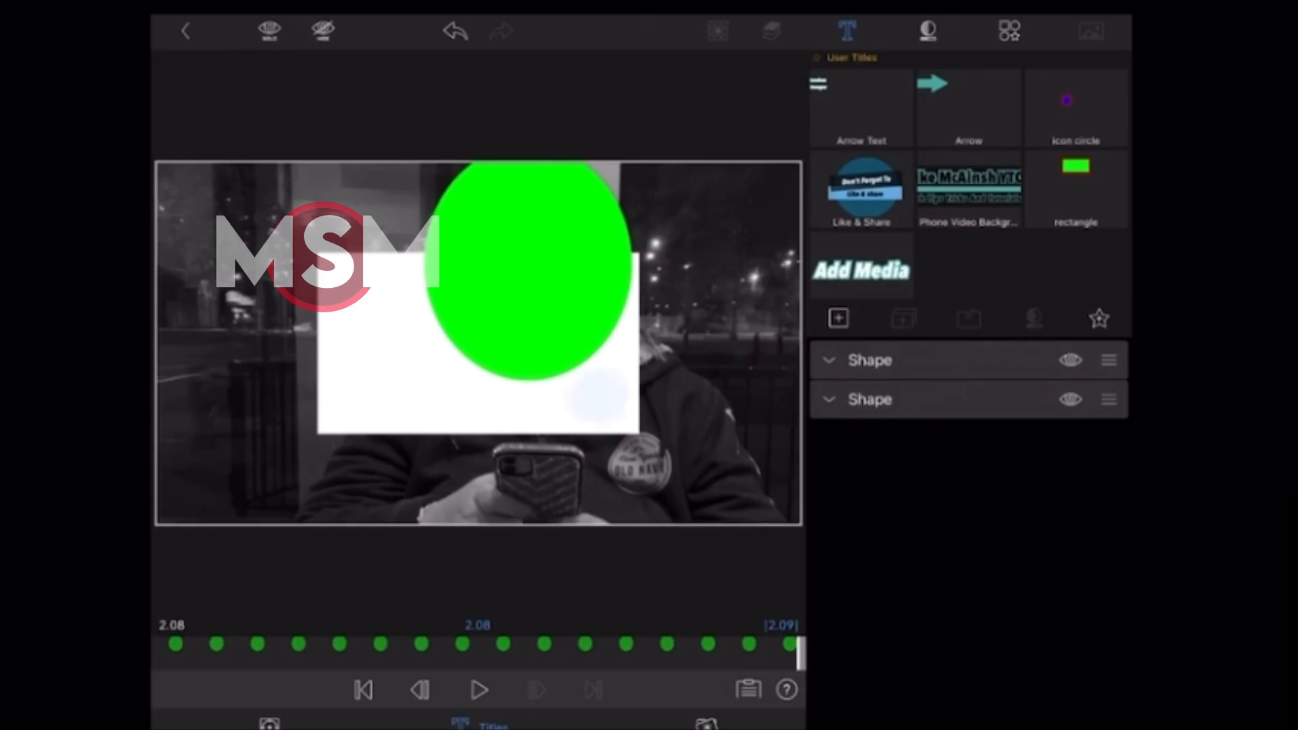
left_click(870, 359)
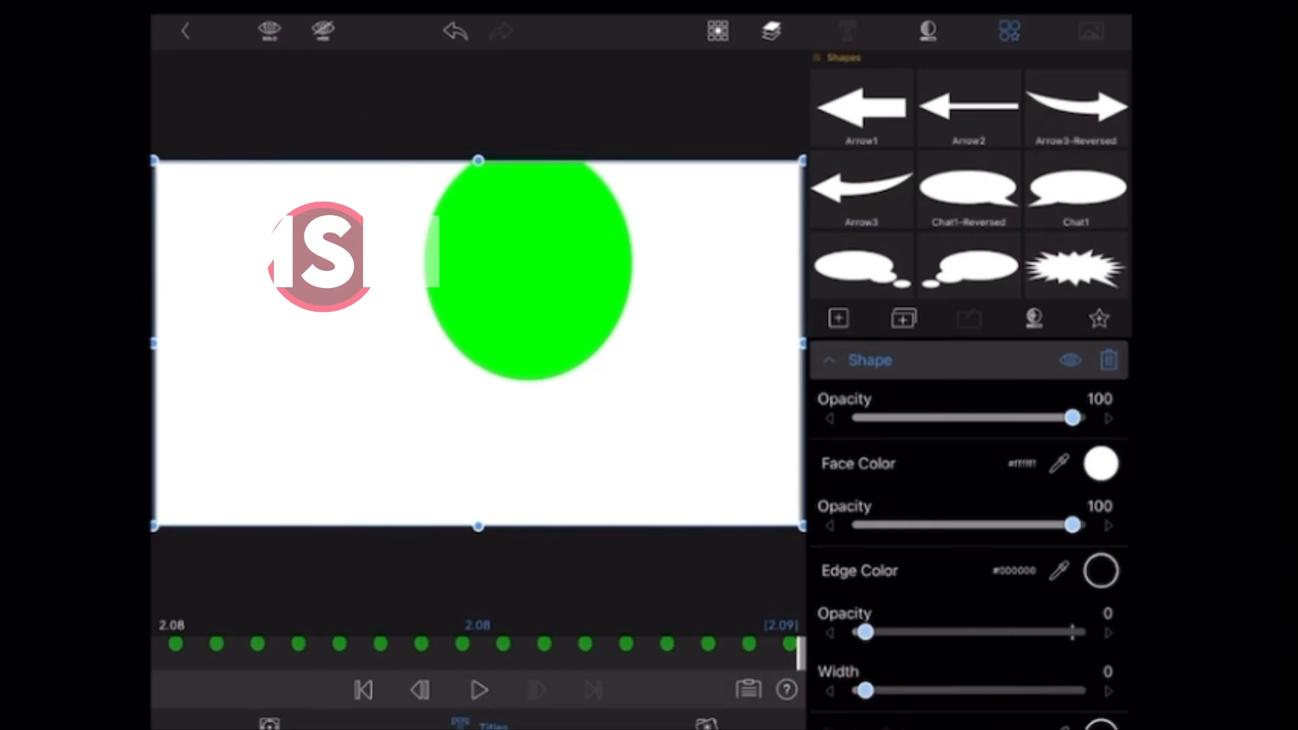
left_click(1100, 464)
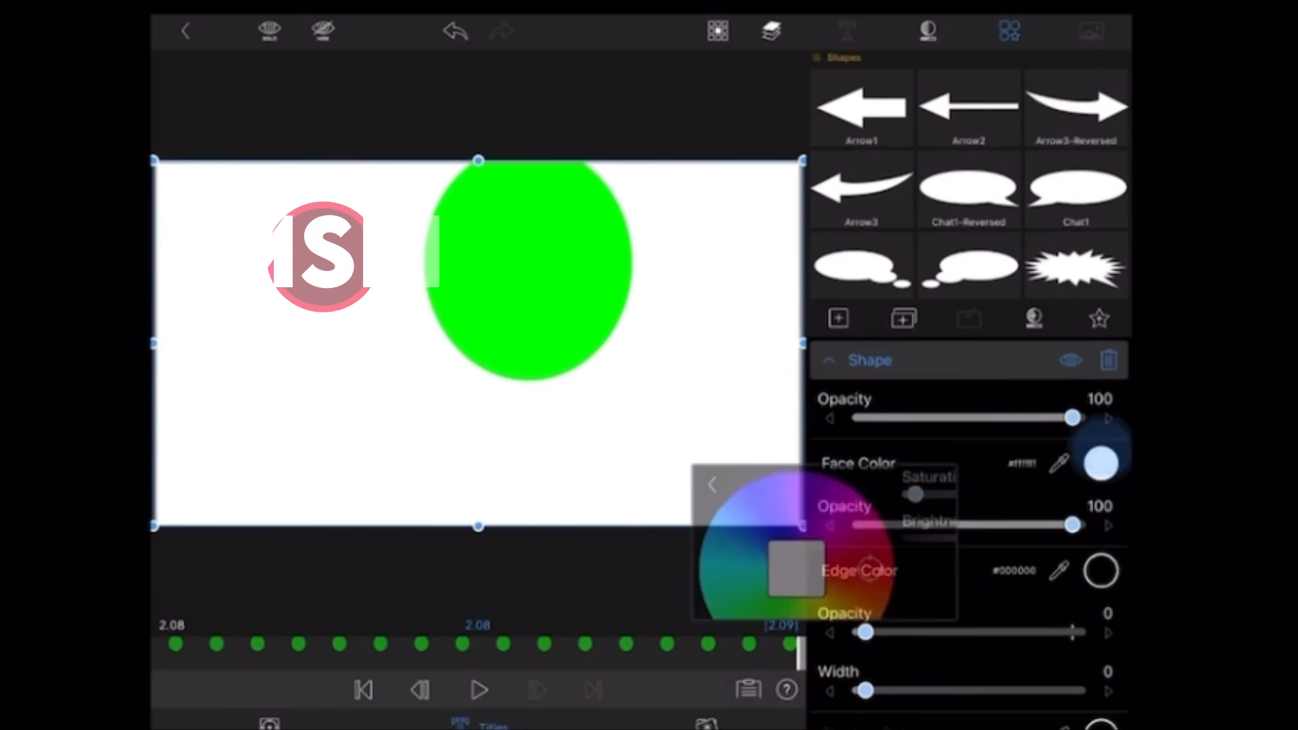
left_click(991, 654)
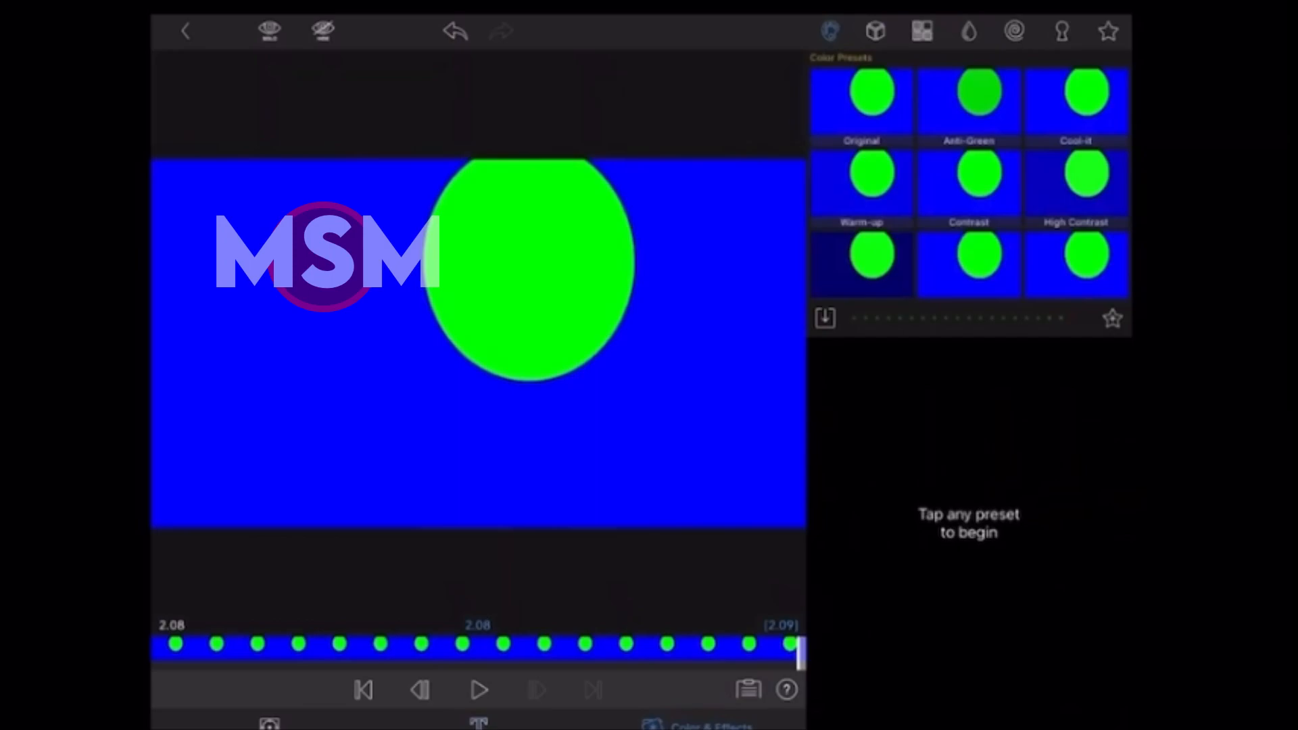
- Apply Green Screen Key to reveal her face through the oval, then a Gaussian blur preset
left_click(1061, 31)
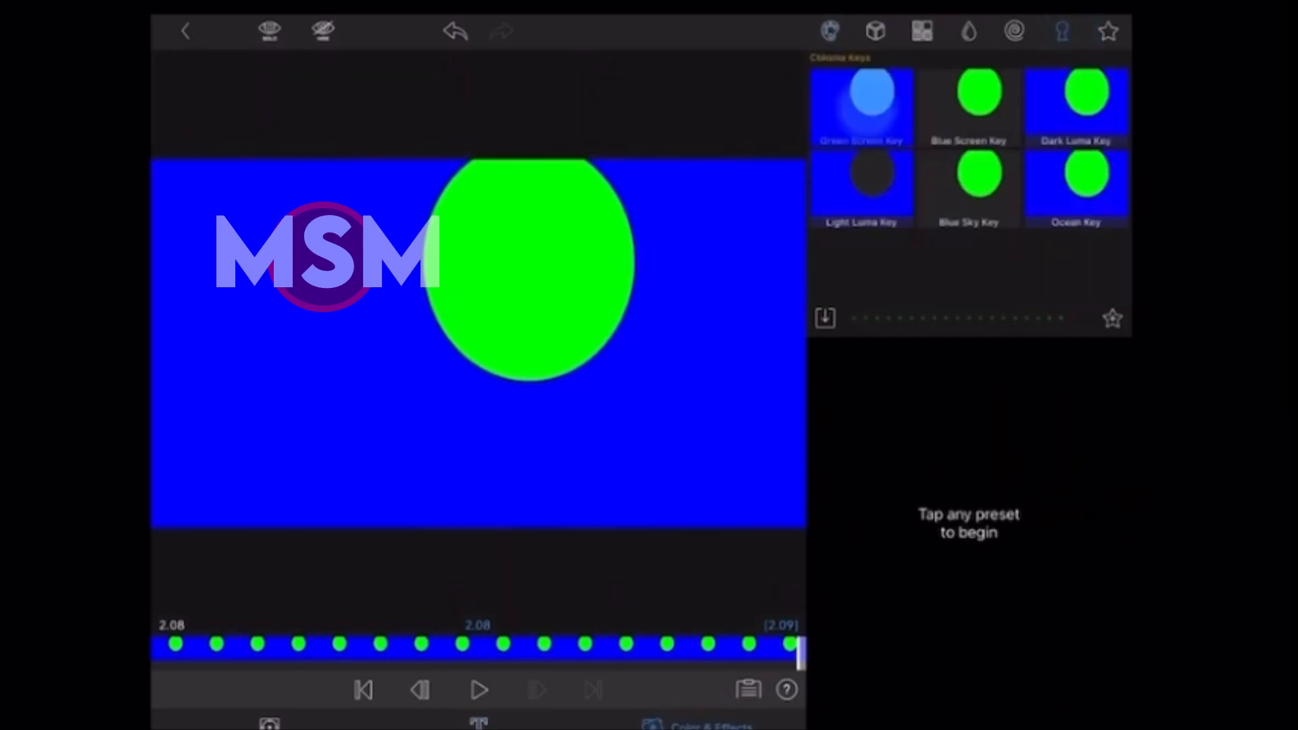
left_click(860, 104)
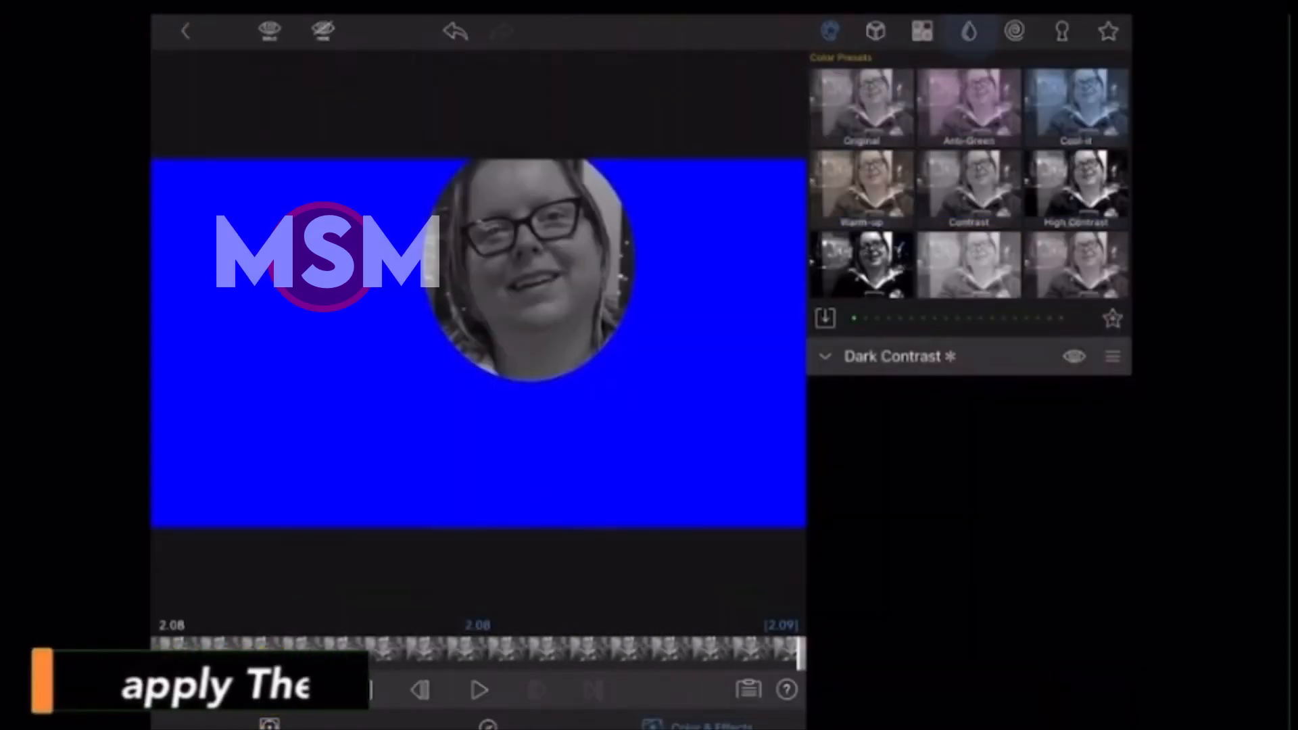
left_click(968, 31)
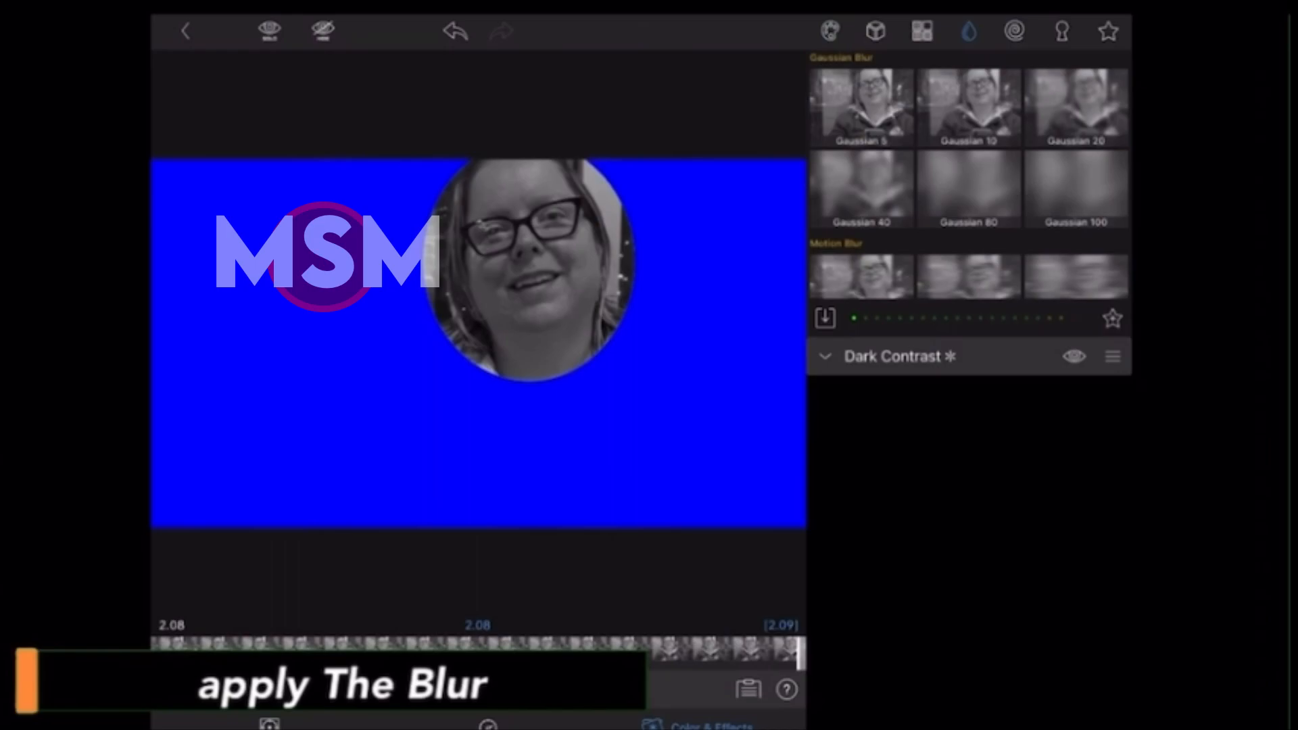
left_click(1076, 107)
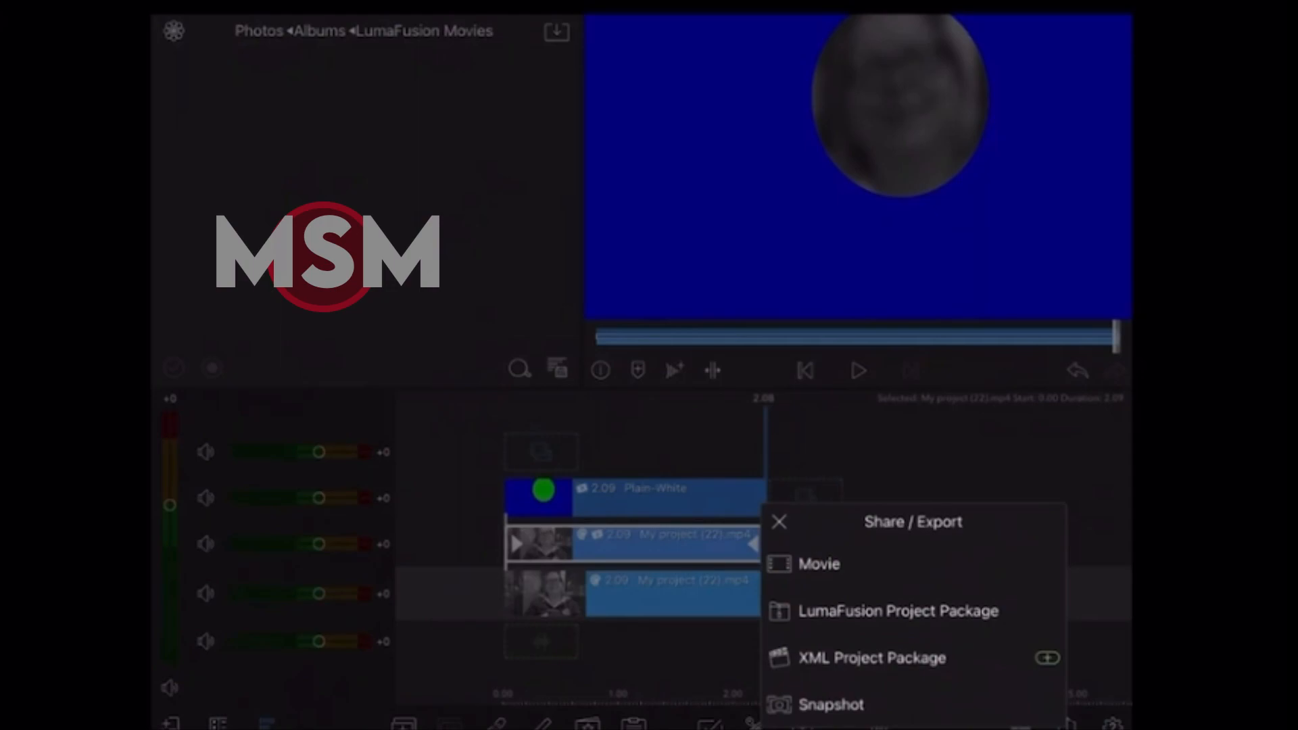
- Export blur face circle.mp4 as a Movie to Photos, preview it, and return to the original-clip project
left_click(818, 564)
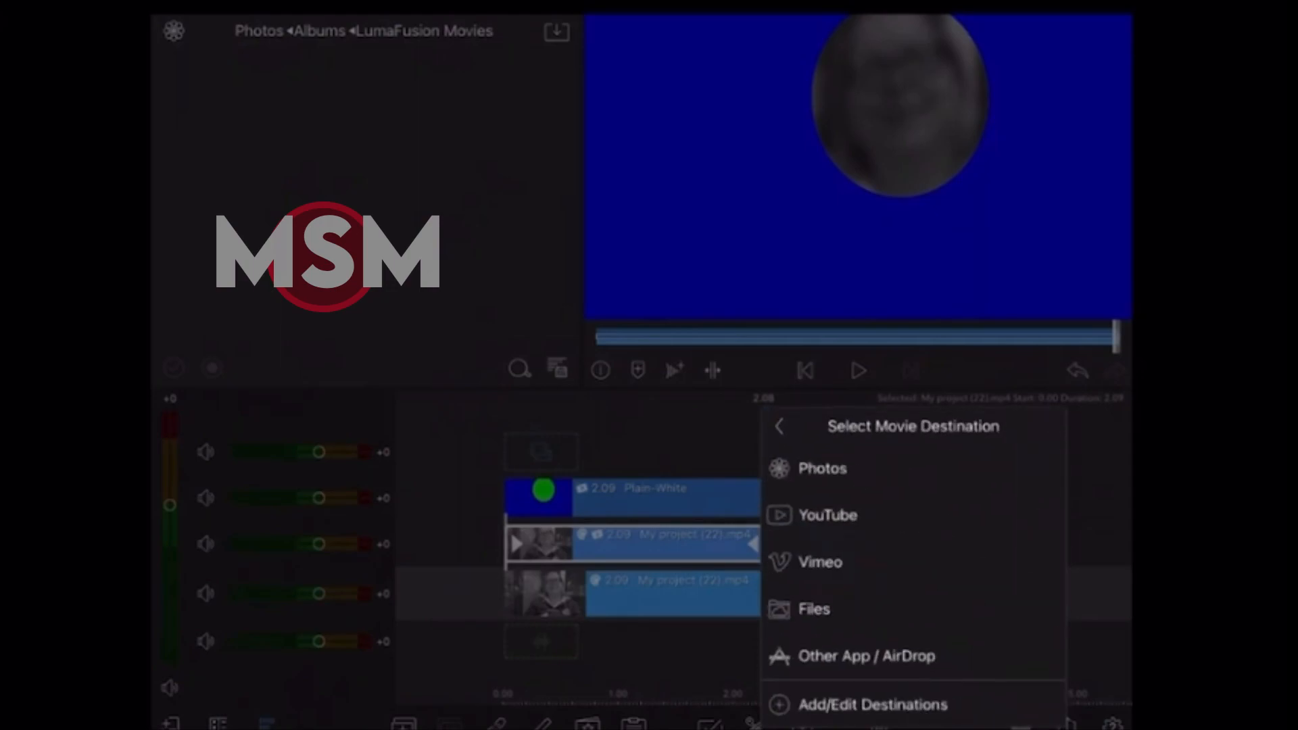
left_click(821, 467)
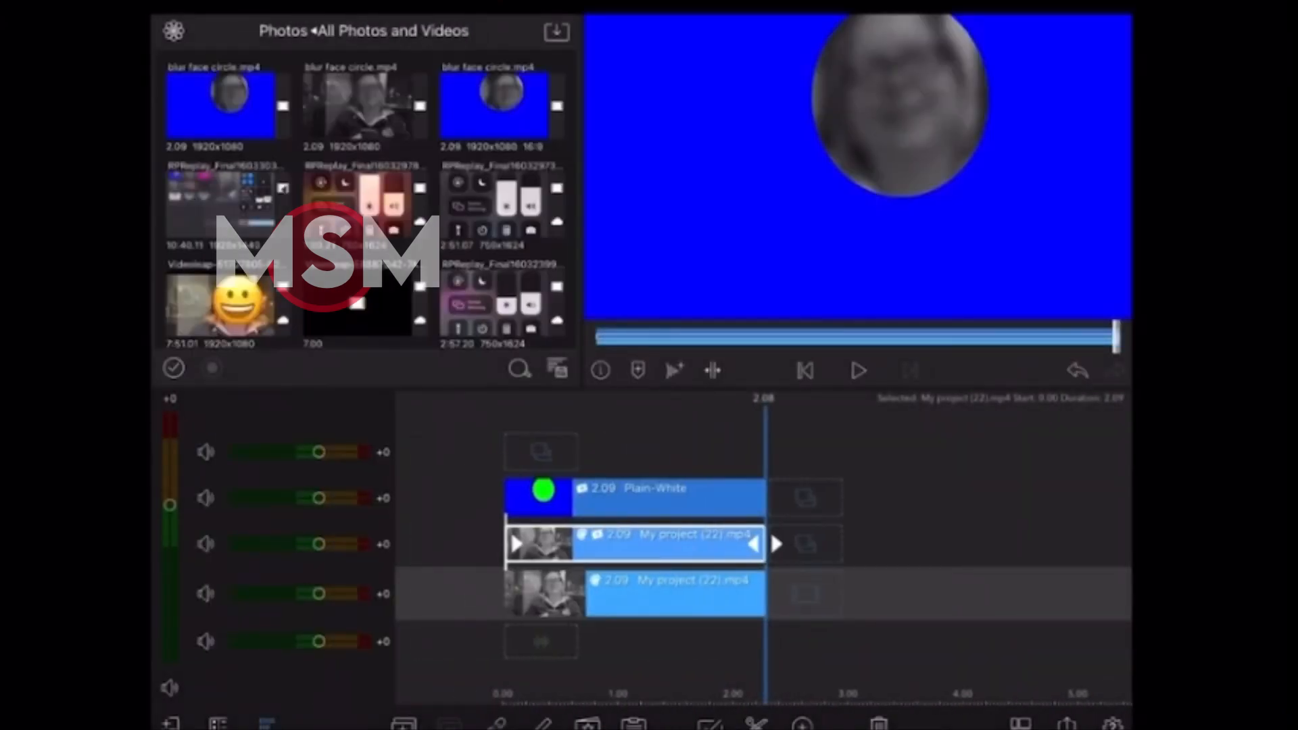
left_click(227, 105)
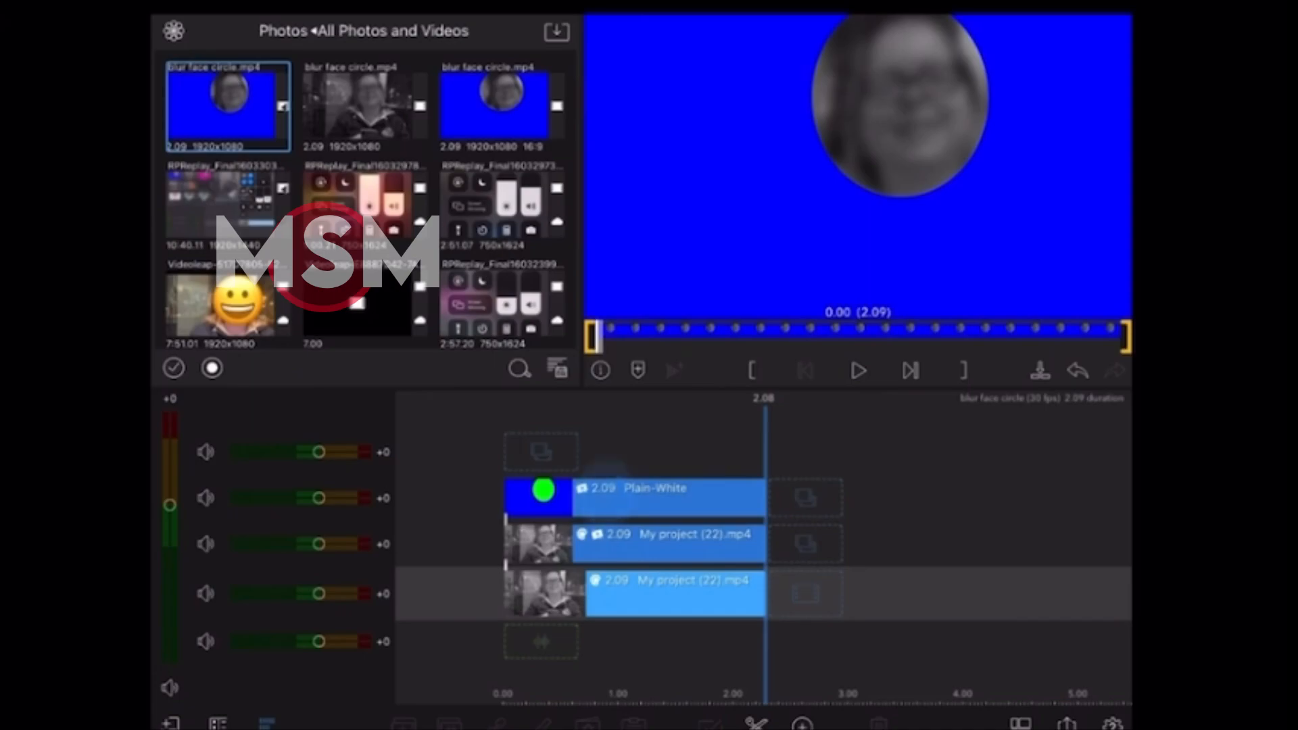
left_click(651, 496)
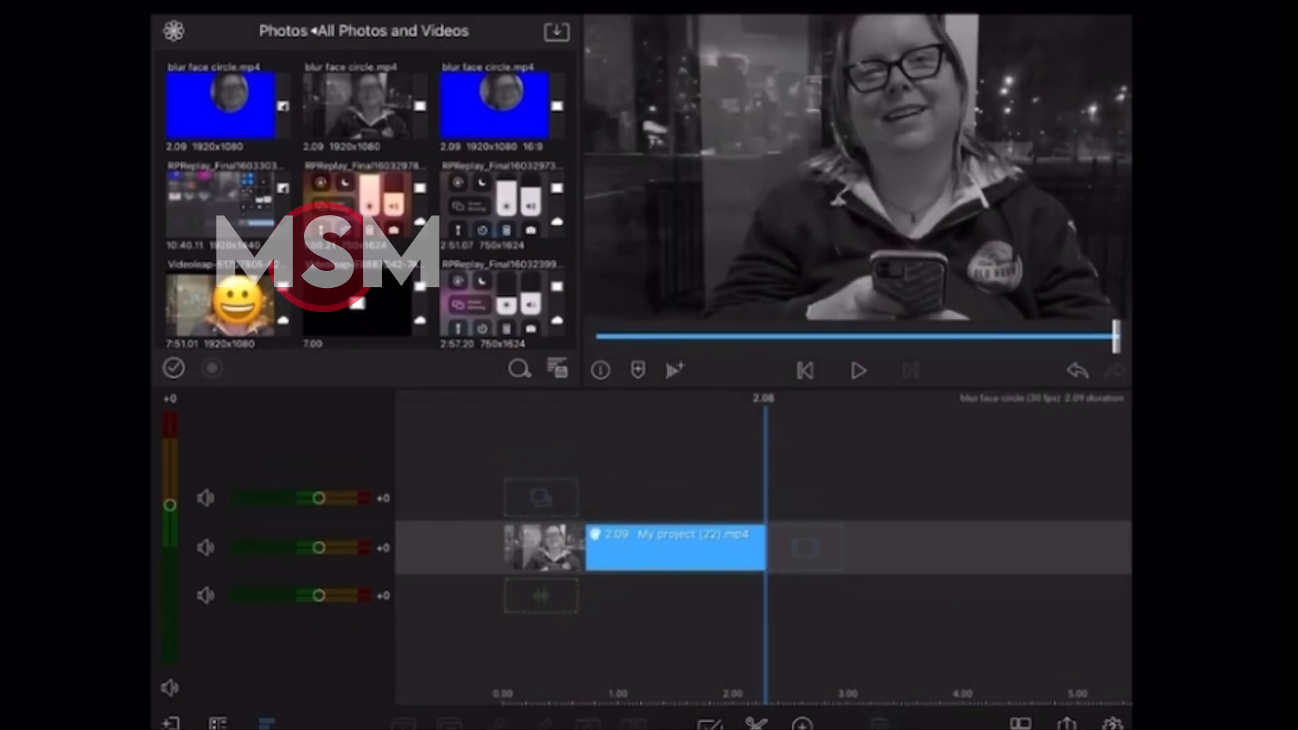
- Place blur face circle.mp4 above the original clip and key out its blue with Blue Screen Key
left_click(225, 104)
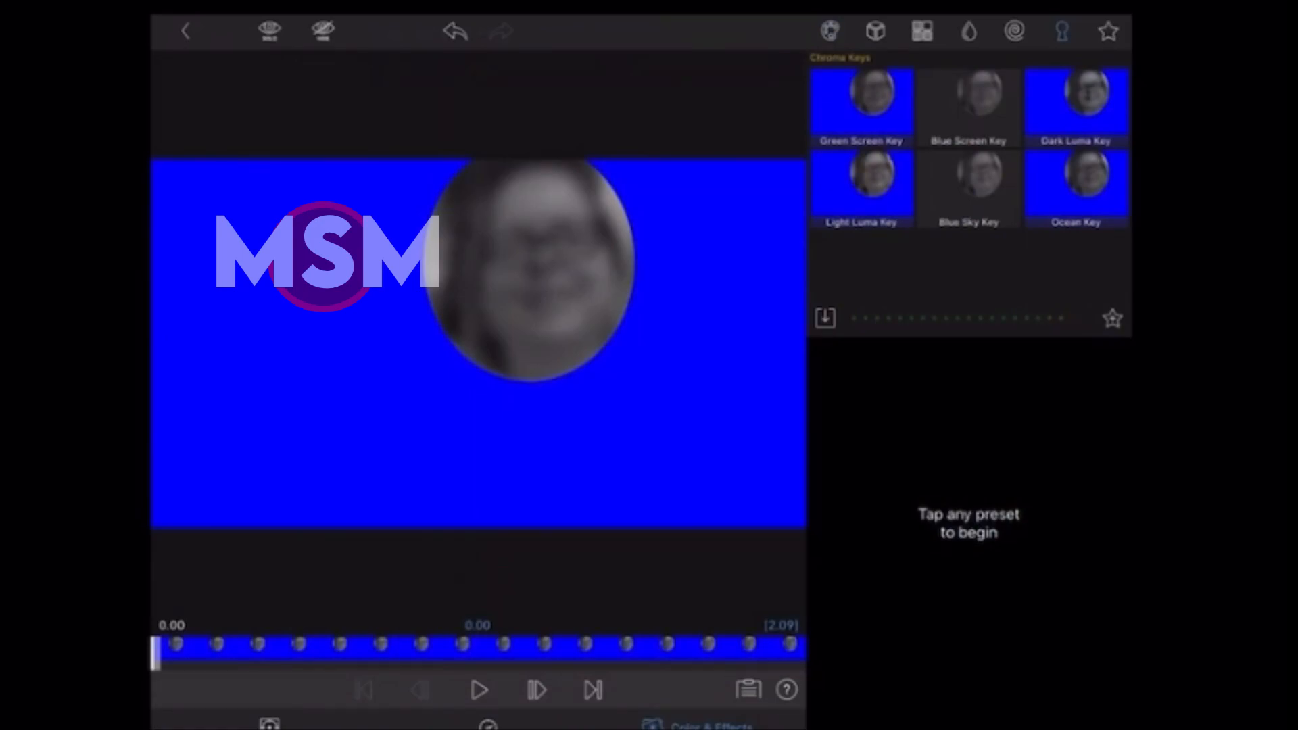
left_click(968, 104)
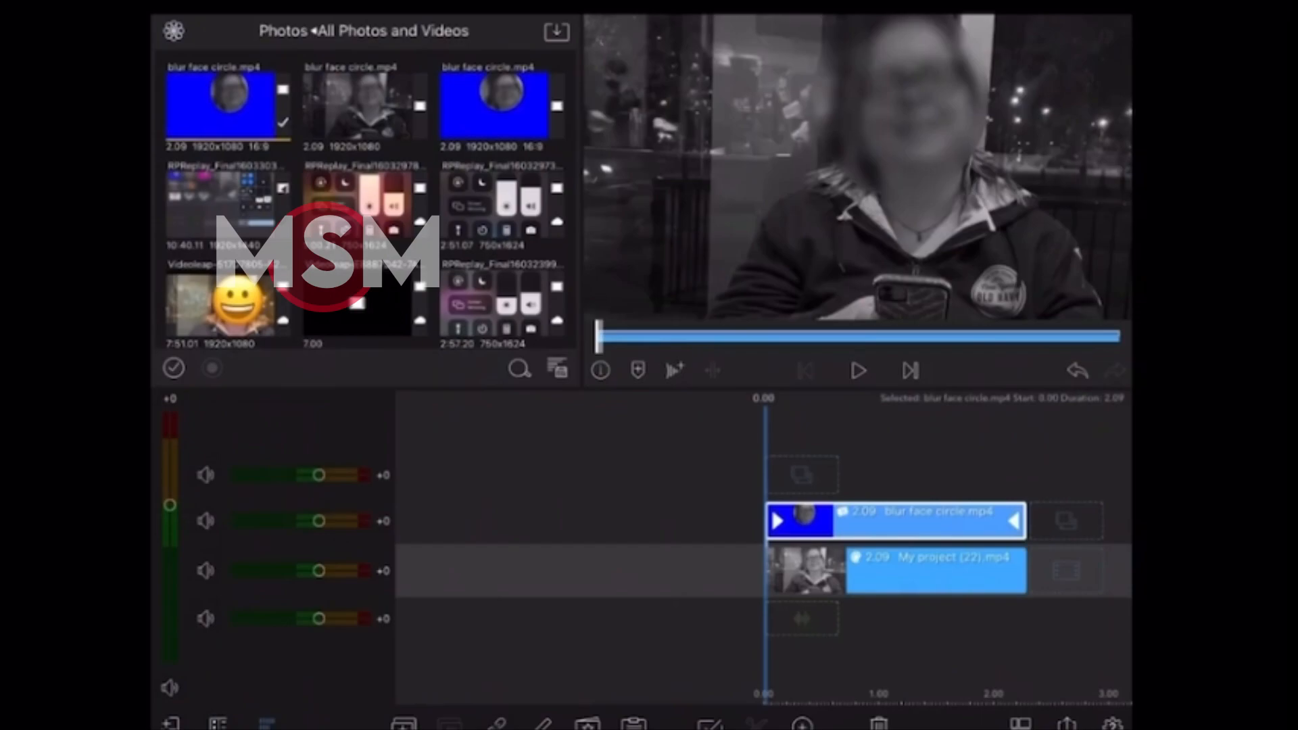
- Play the composite with her face blurred, then bring up the Share/Export options
left_click(858, 371)
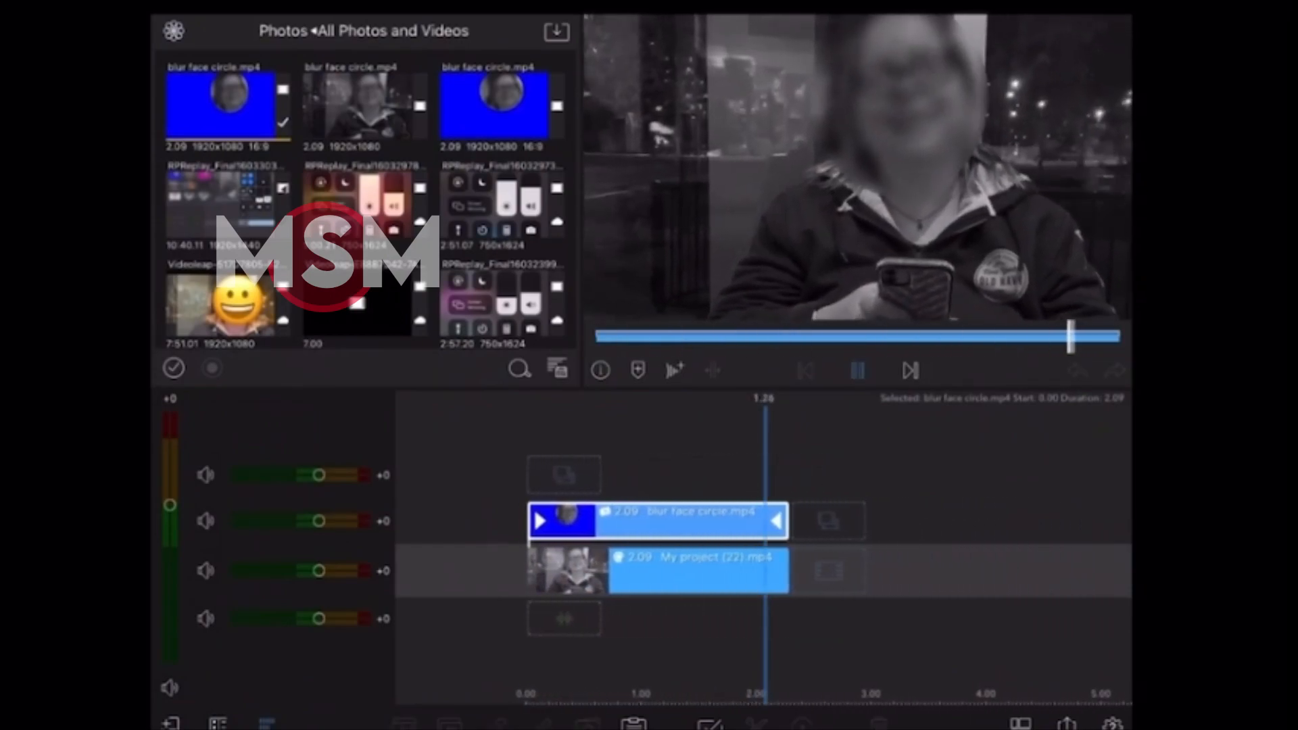
left_click(857, 370)
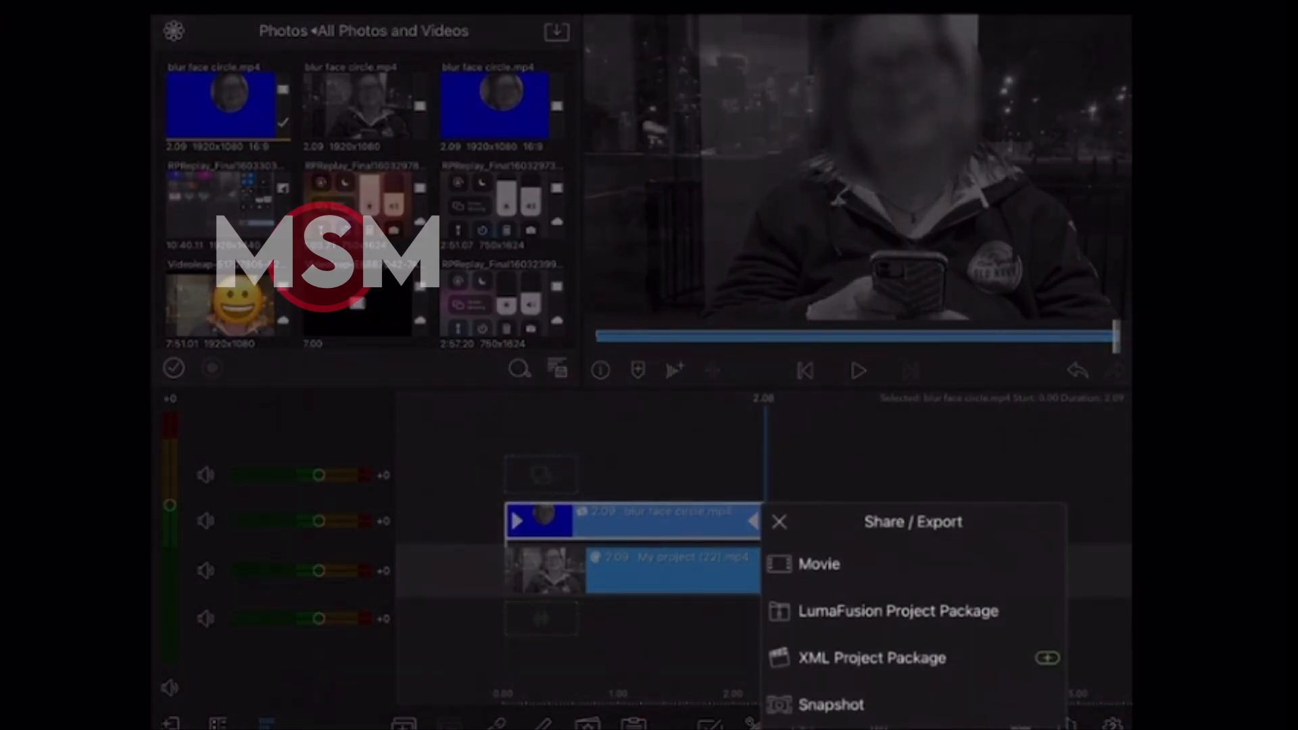
- Export the finished blurred-face movie as a Movie with Photos as the destination
left_click(818, 564)
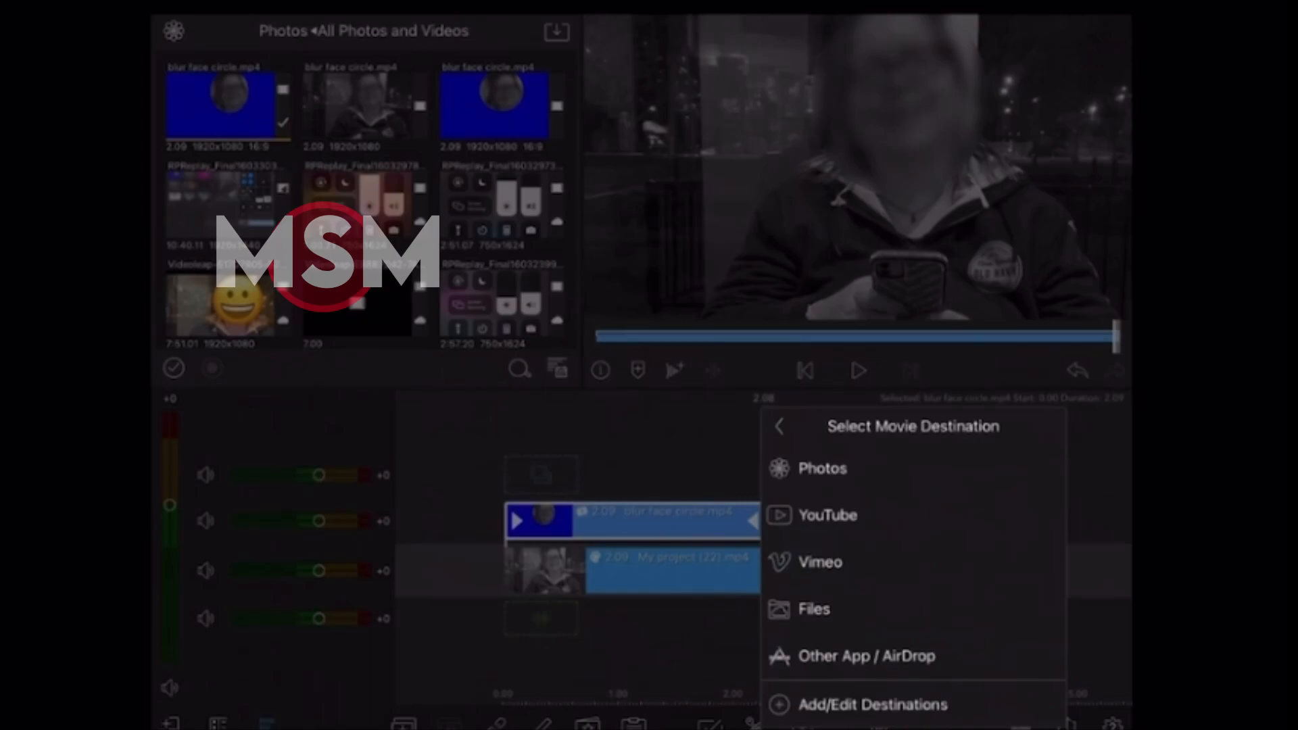
left_click(821, 469)
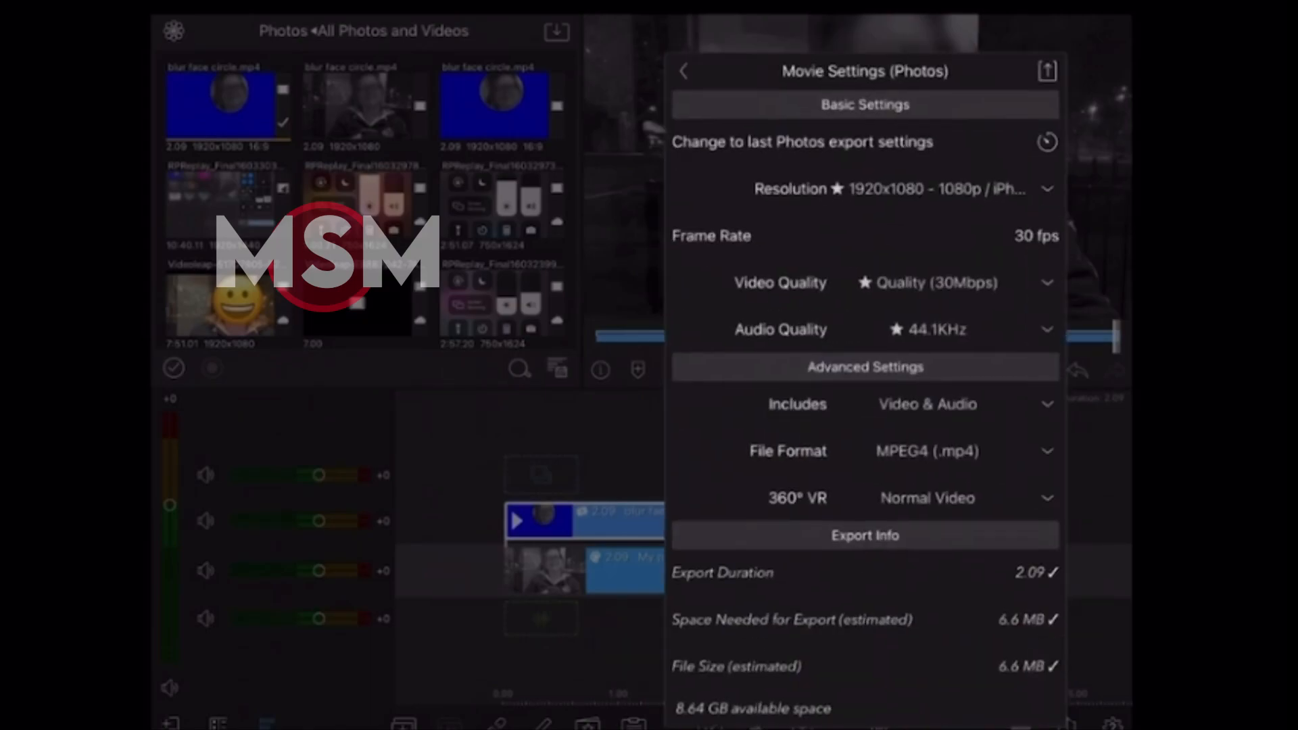
left_click(1046, 71)
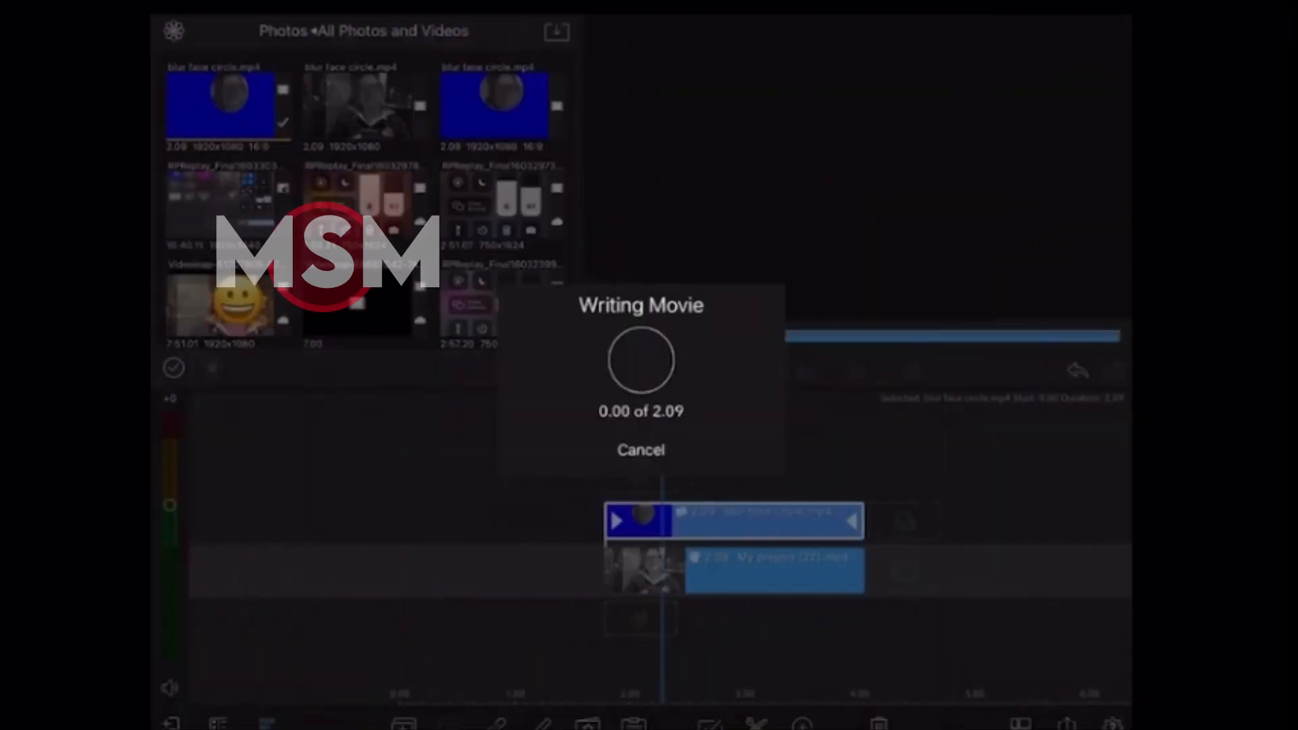